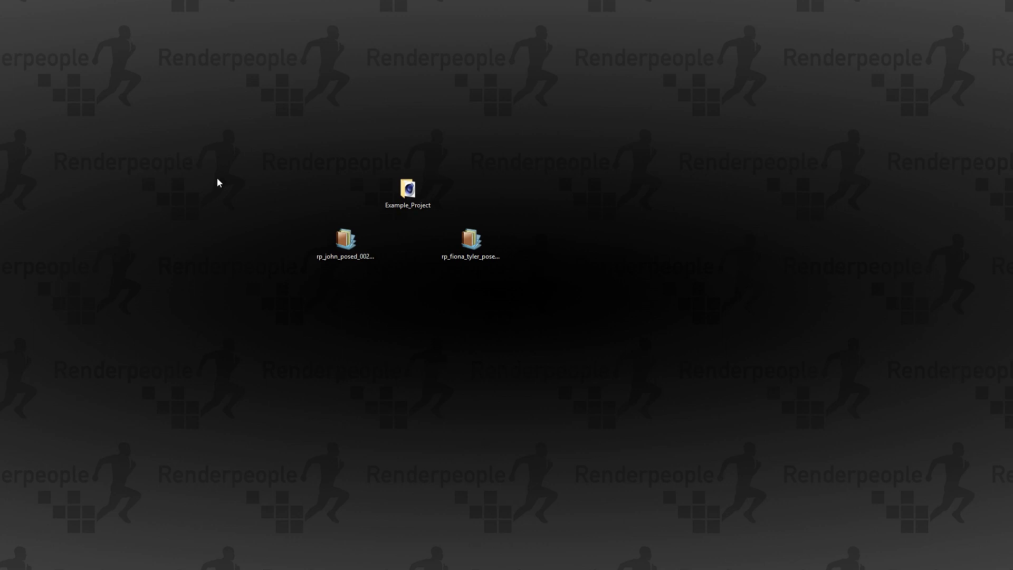
{"action": "mouse_move", "coordinate": [223, 185]}
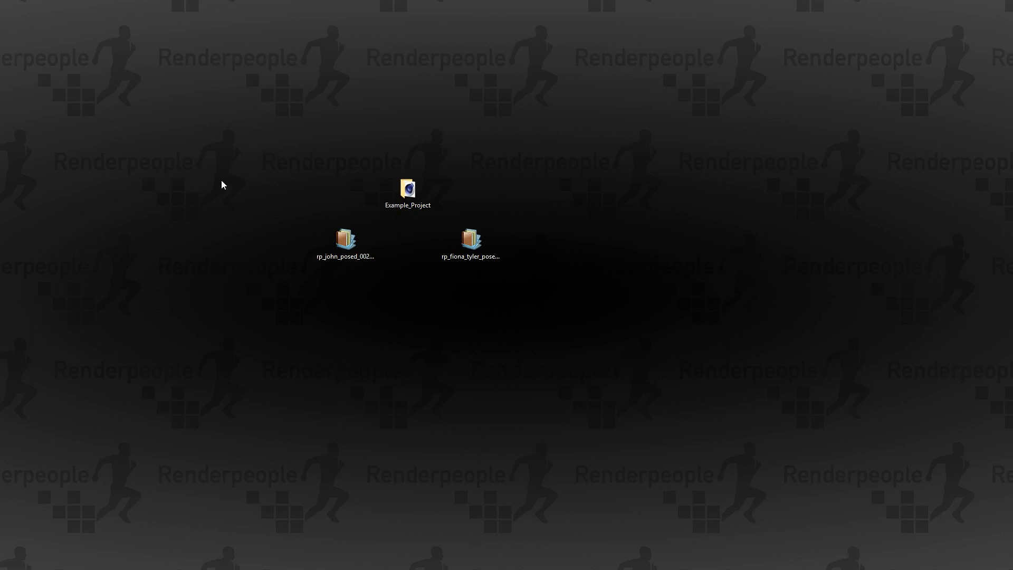
{"action": "mouse_move", "coordinate": [575, 216]}
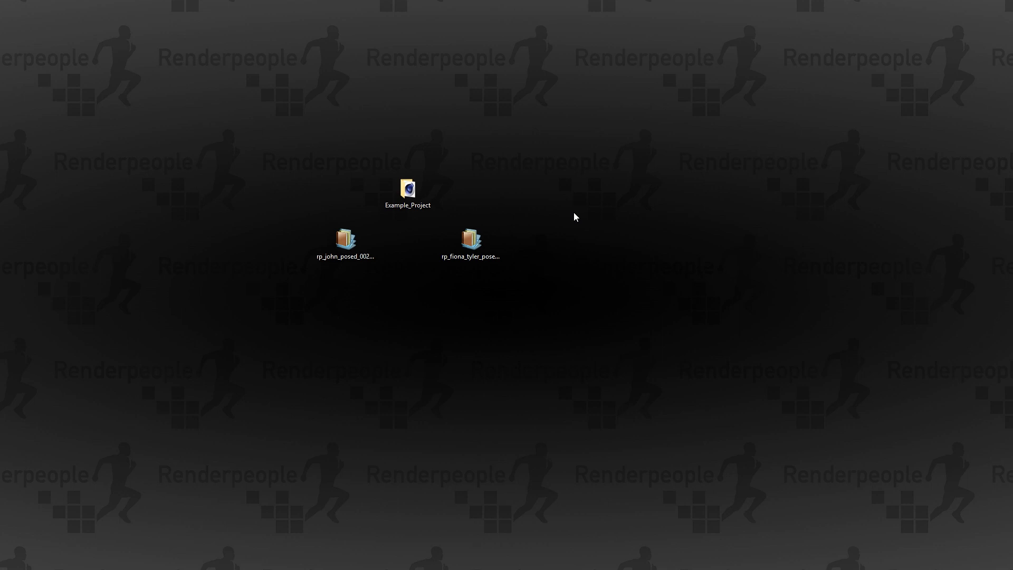
{"action": "mouse_move", "coordinate": [384, 356]}
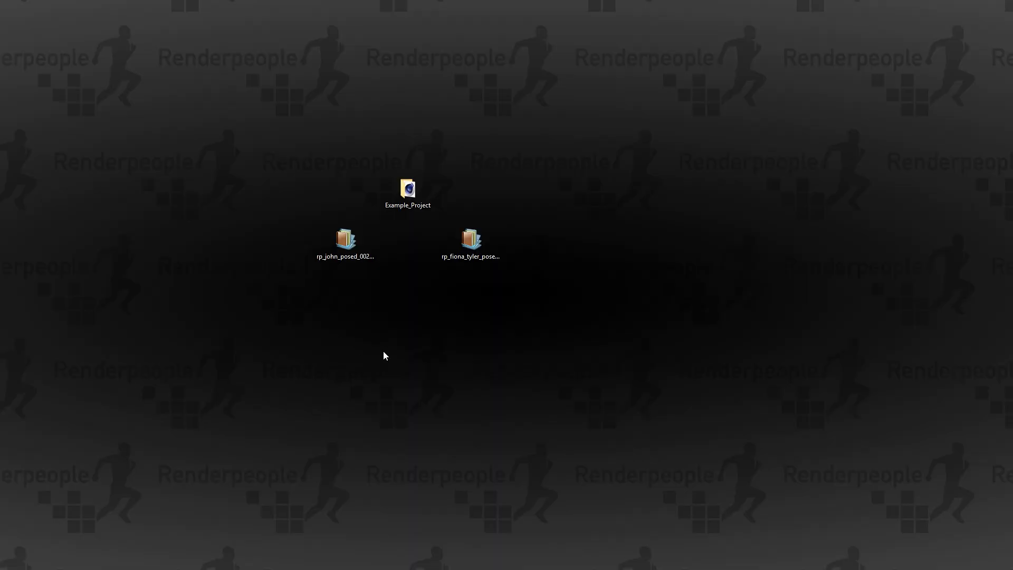
Download the free Renderpeople model's Cinema 4D version from the website.
{"action": "left_click", "coordinate": [344, 243]}
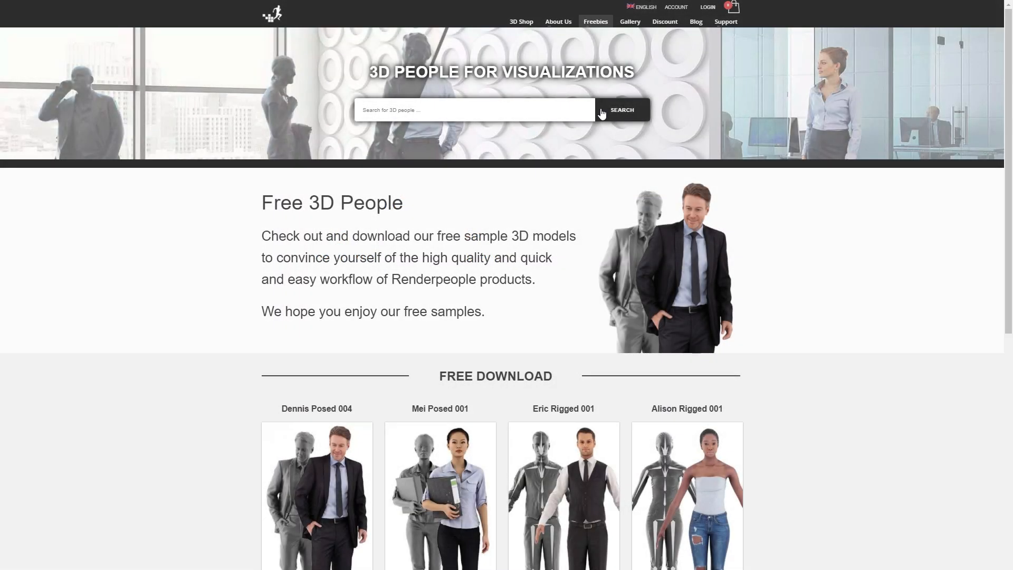
{"action": "scroll", "scroll_direction": "down", "scroll_amount": 3}
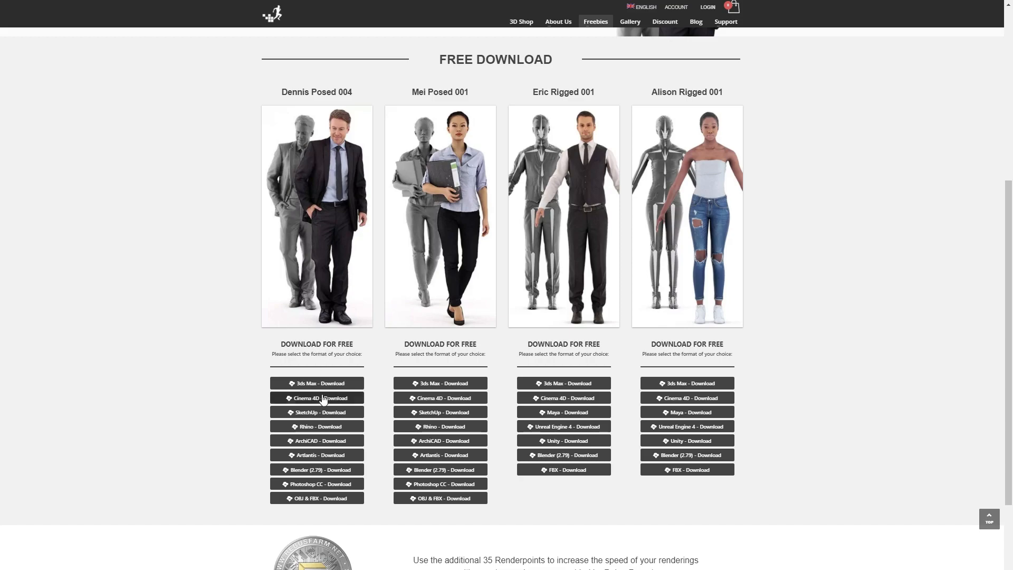
{"action": "left_click", "coordinate": [316, 398]}
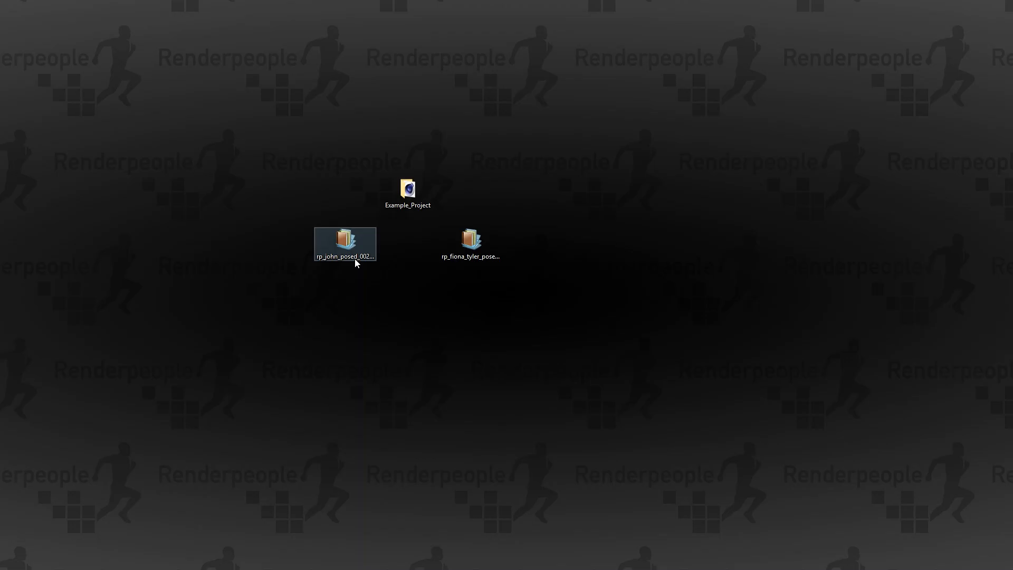
Open rp_john_posed_002_C4D.zip in WinRAR and review its tex folder, OBJ and V-Ray c4d files.
{"action": "double_click", "coordinate": [346, 244]}
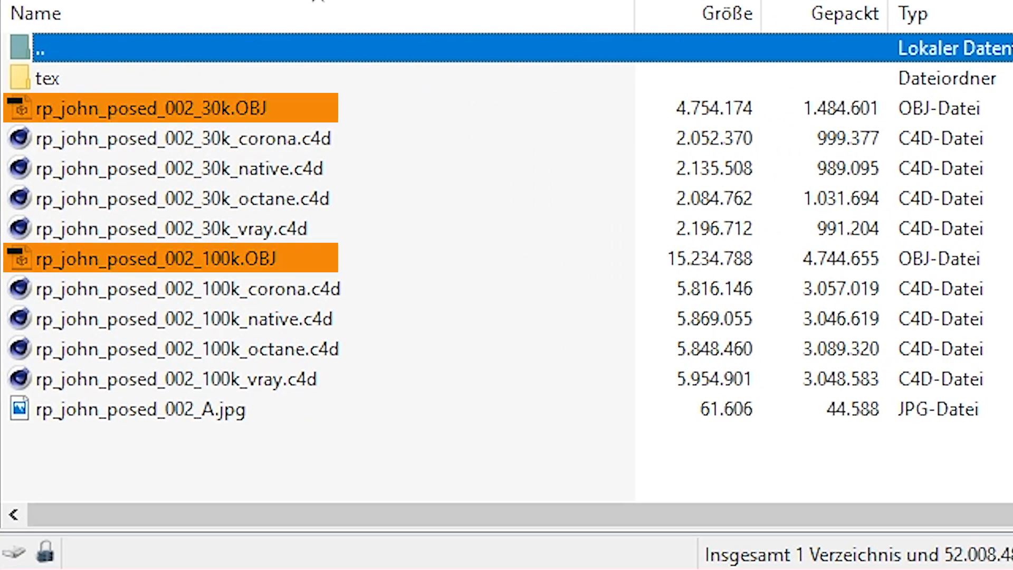
{"action": "left_click", "coordinate": [408, 394]}
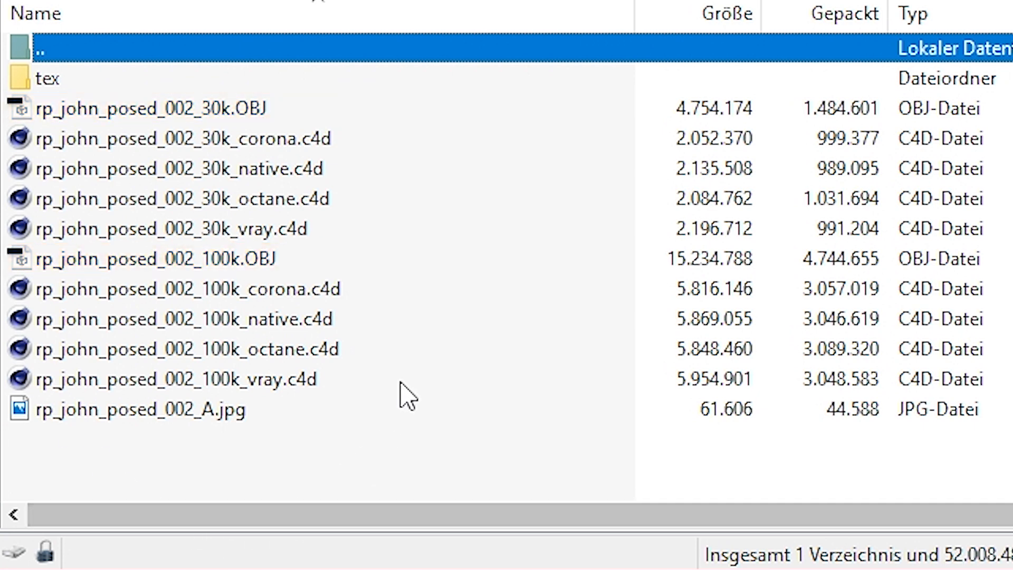
{"action": "mouse_move", "coordinate": [220, 103]}
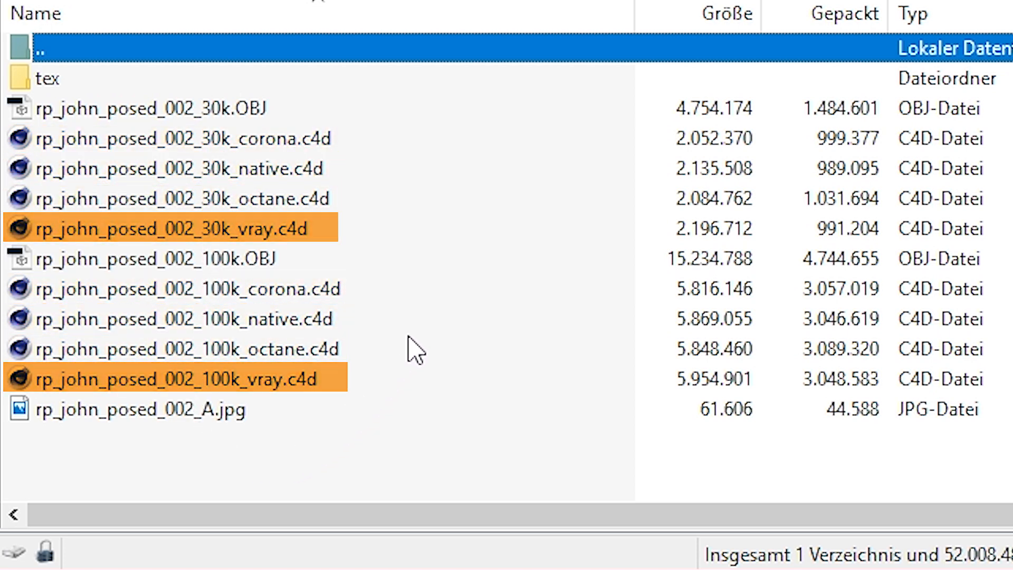
{"action": "left_click", "coordinate": [439, 281]}
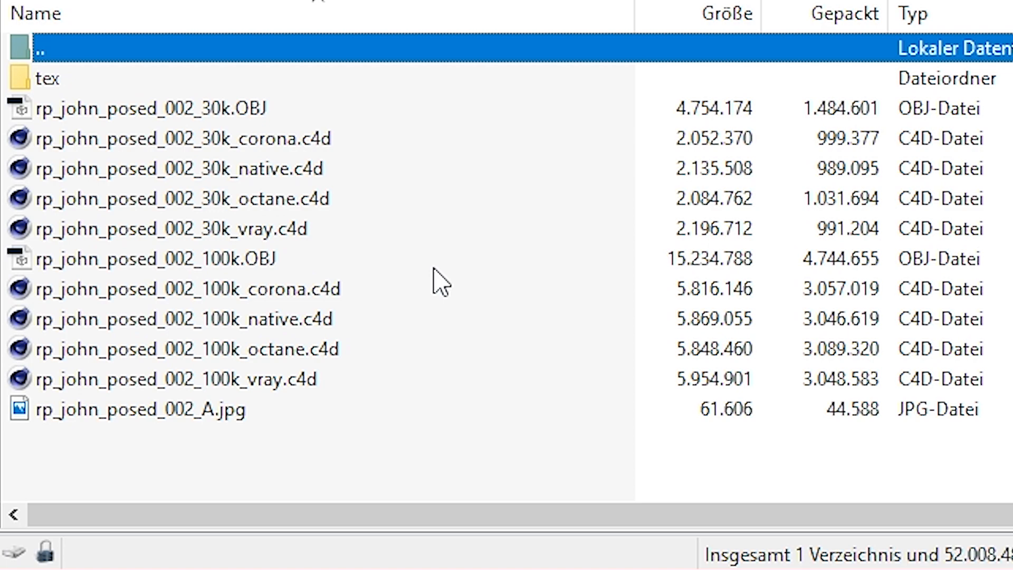
{"action": "left_click", "coordinate": [42, 79]}
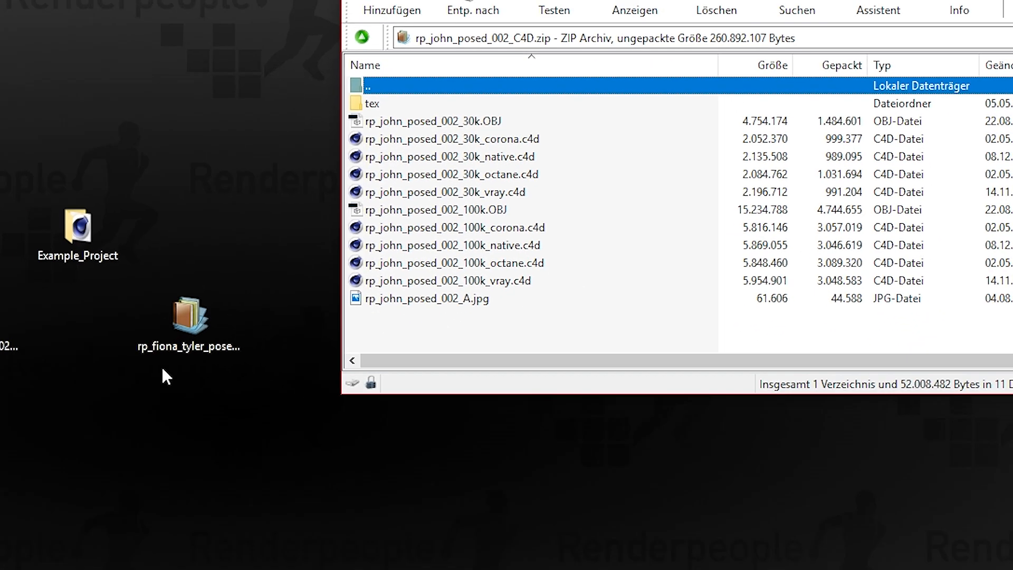
Extract tex and rp_john_posed_002_100k_vray.c4d into Example_Project and open Example_Project.c4d.
{"action": "double_click", "coordinate": [77, 229]}
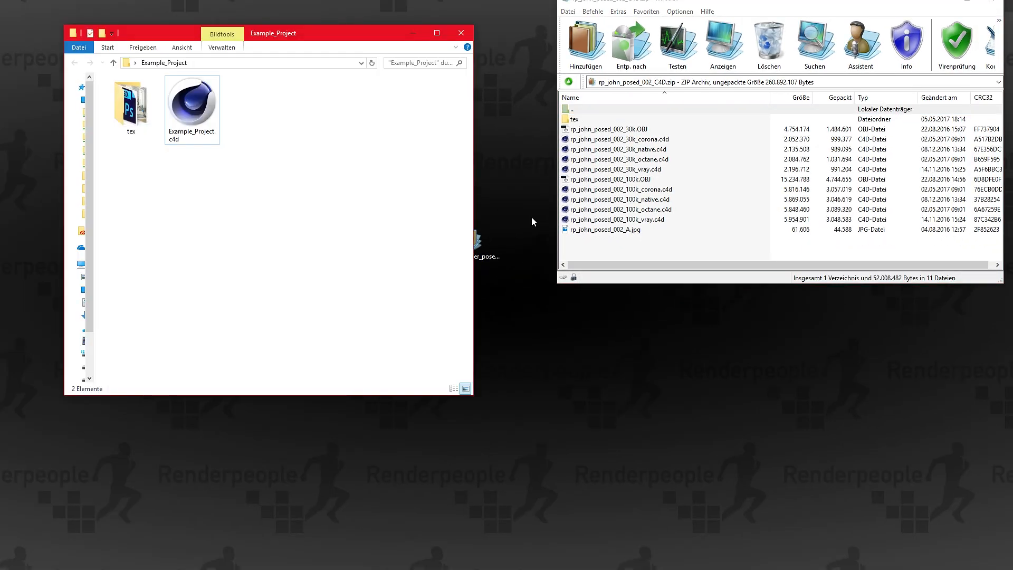
{"action": "mouse_move", "coordinate": [441, 167]}
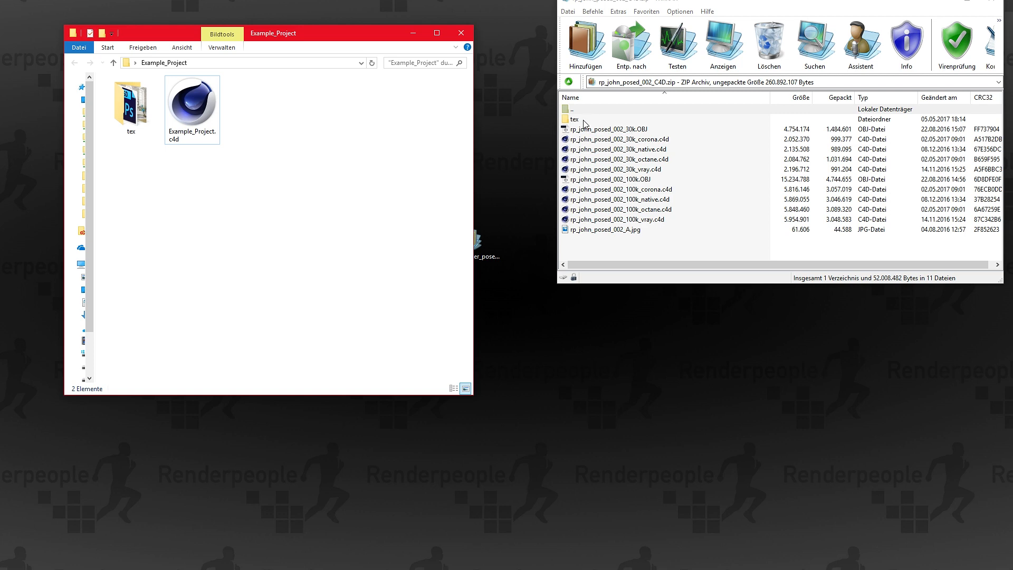
{"action": "mouse_move", "coordinate": [622, 231]}
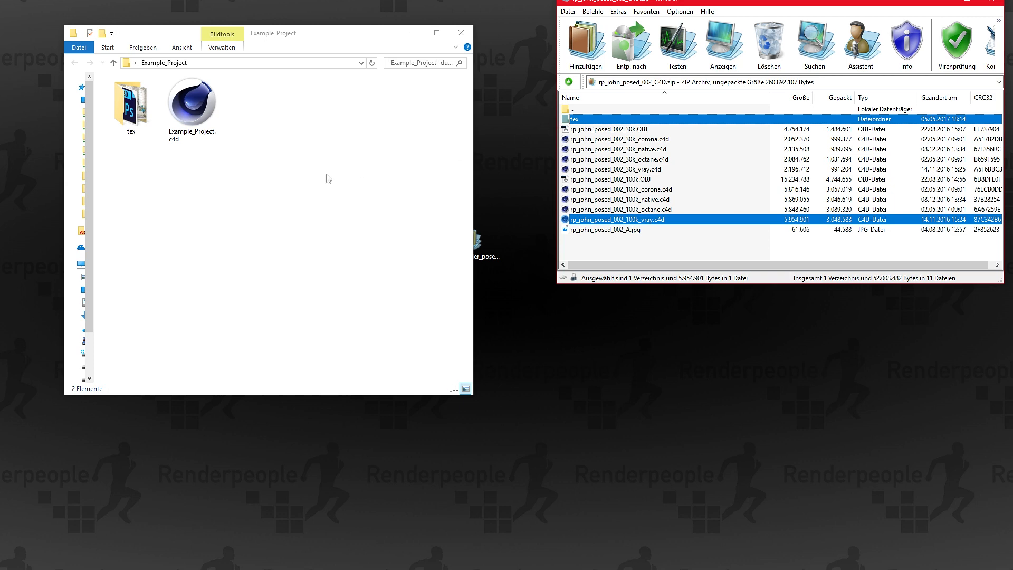
{"action": "left_click", "coordinate": [631, 42]}
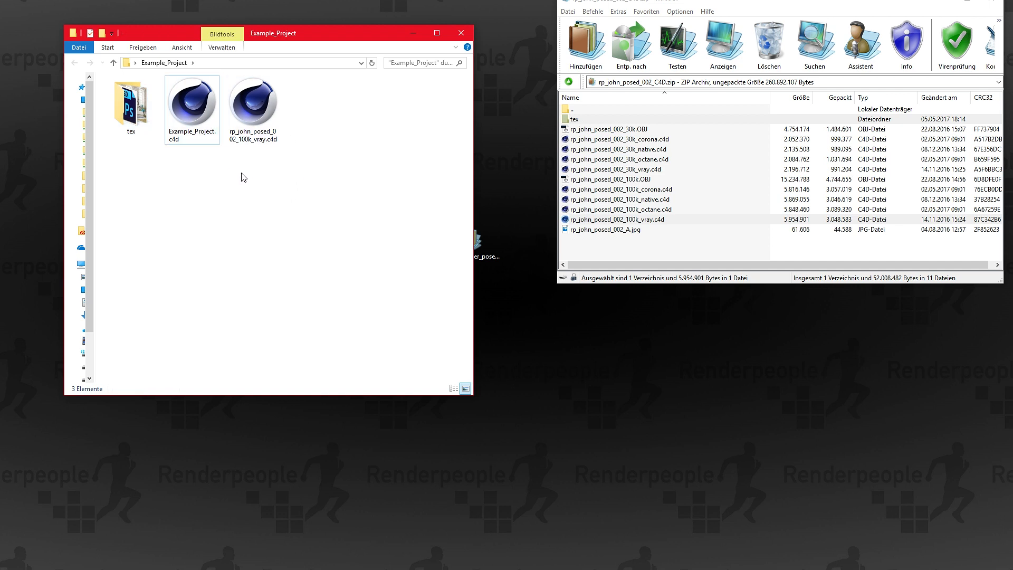
{"action": "double_click", "coordinate": [191, 98]}
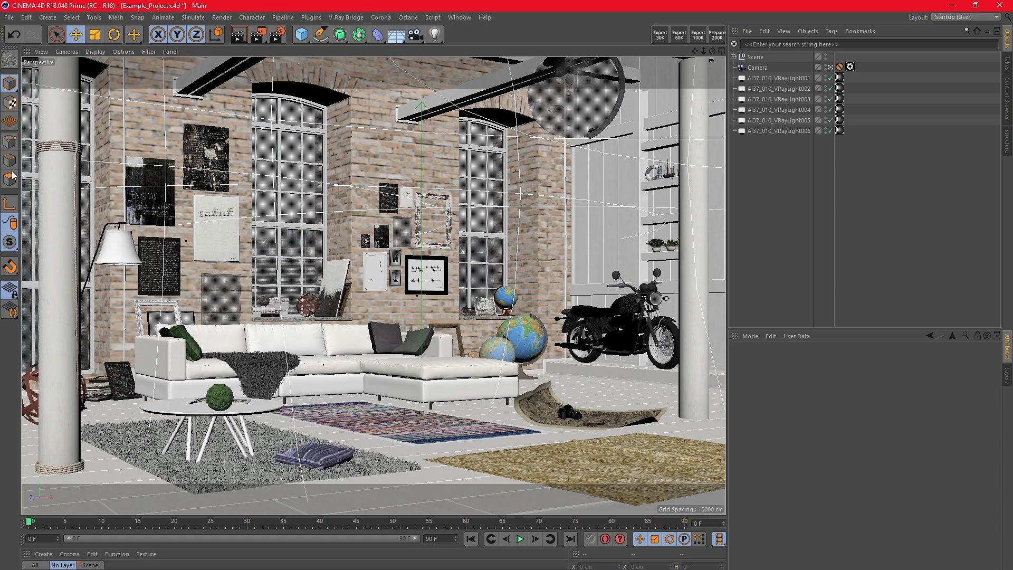
{"action": "mouse_move", "coordinate": [323, 399]}
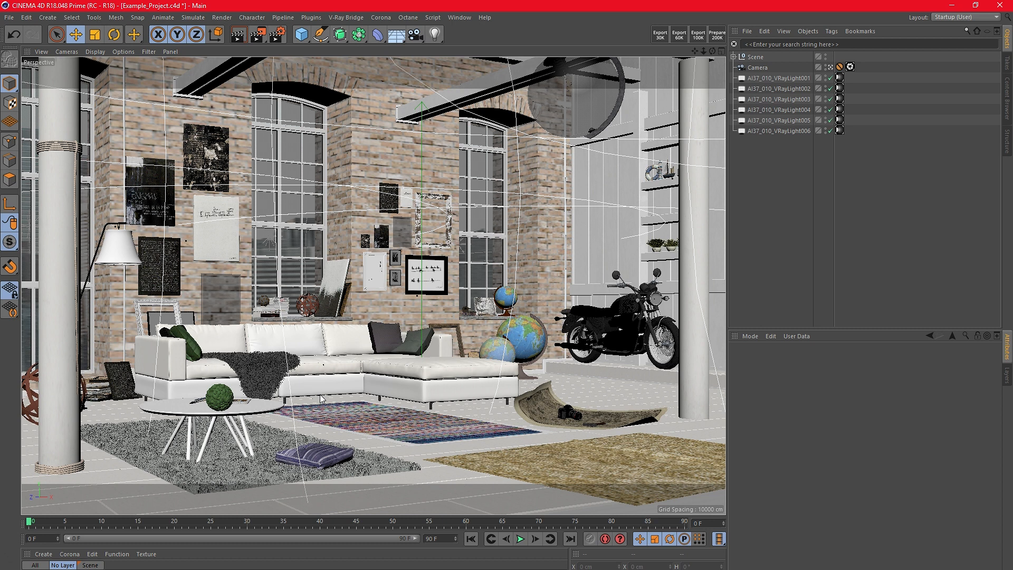
{"action": "mouse_move", "coordinate": [11, 30]}
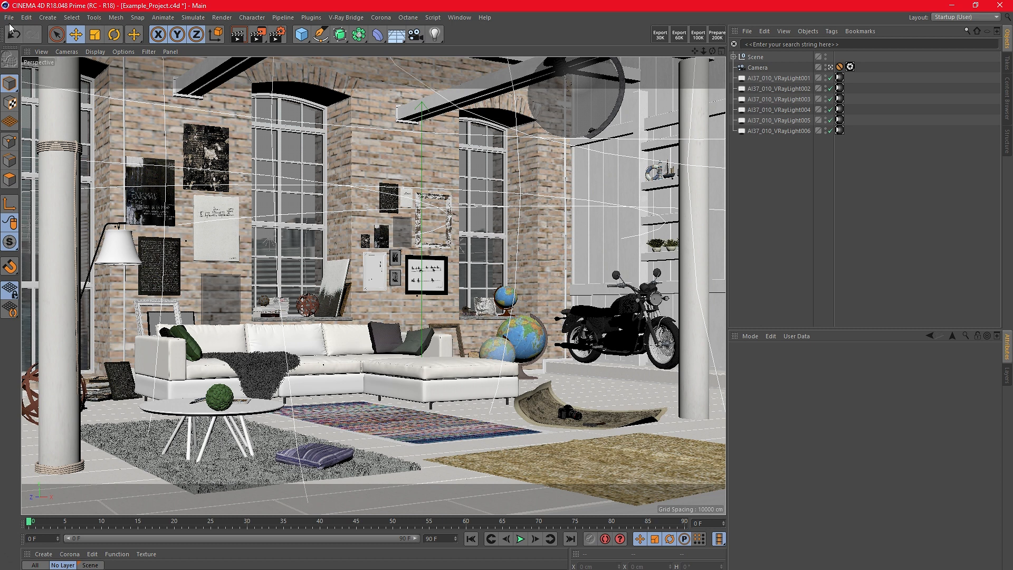
Merge rp_john_posed_002_100k_vray.c4d into the loft scene via File > Merge.
{"action": "left_click", "coordinate": [10, 17]}
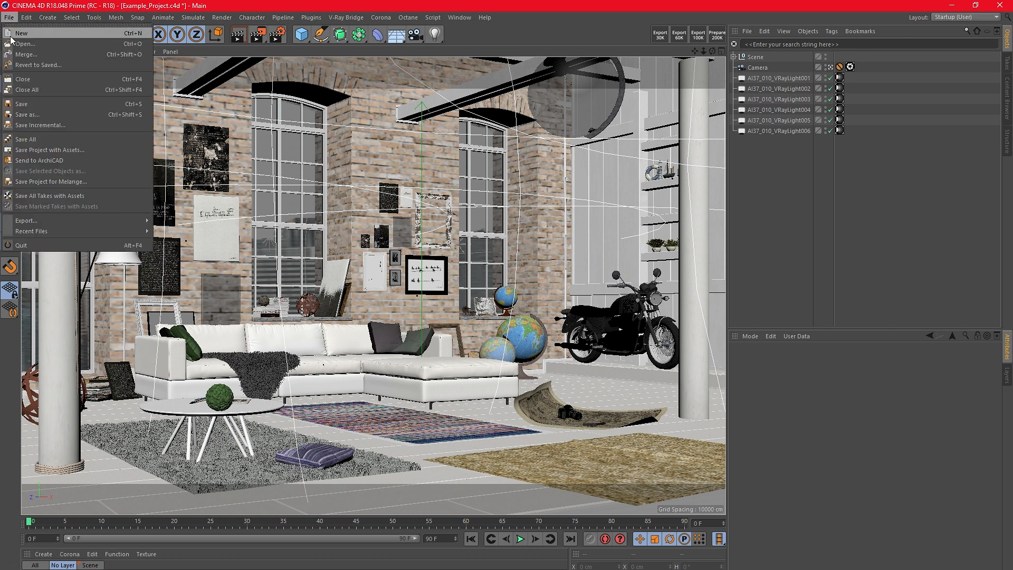
{"action": "left_click", "coordinate": [25, 43]}
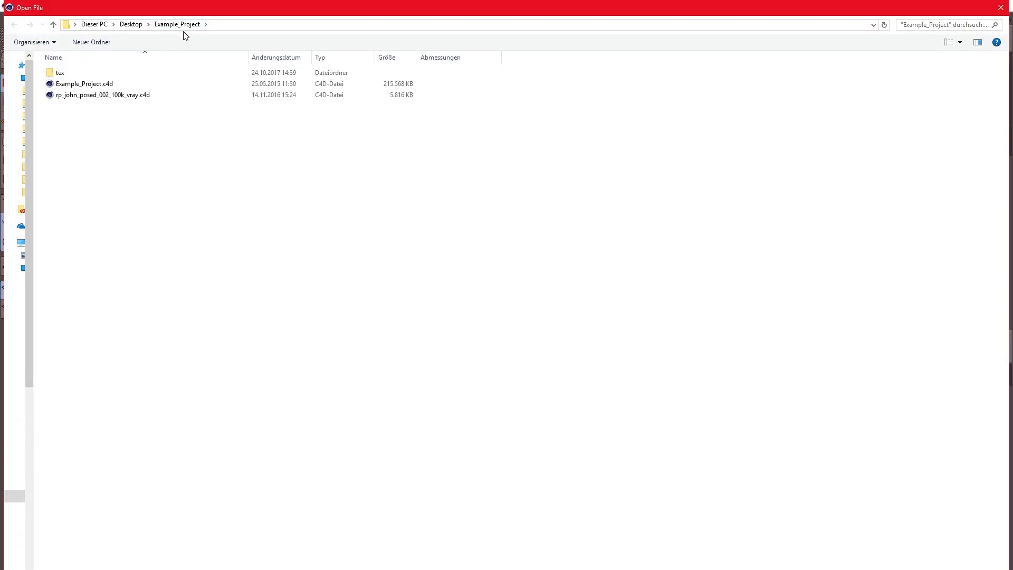
{"action": "left_click", "coordinate": [101, 94]}
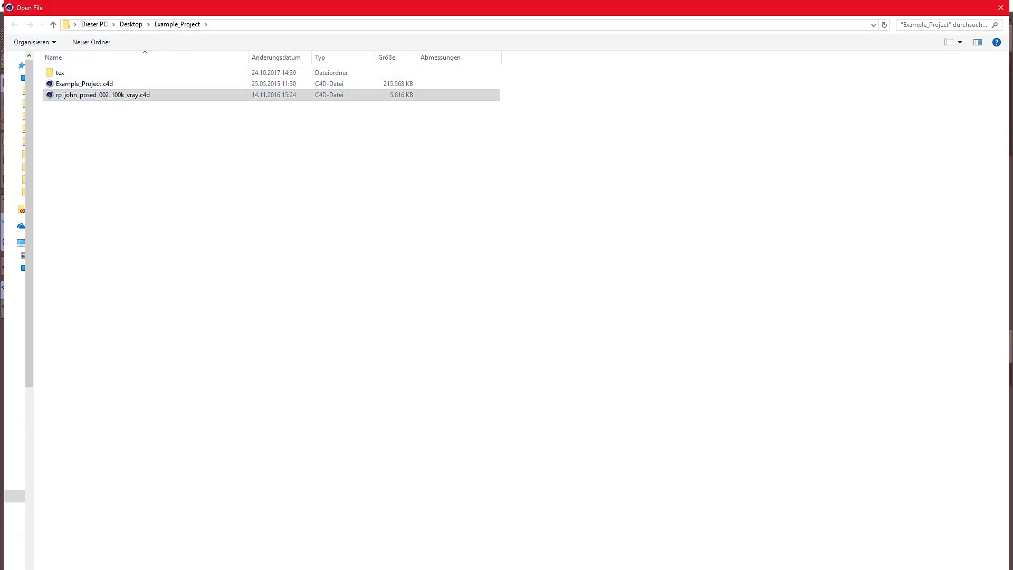
{"action": "double_click", "coordinate": [84, 83]}
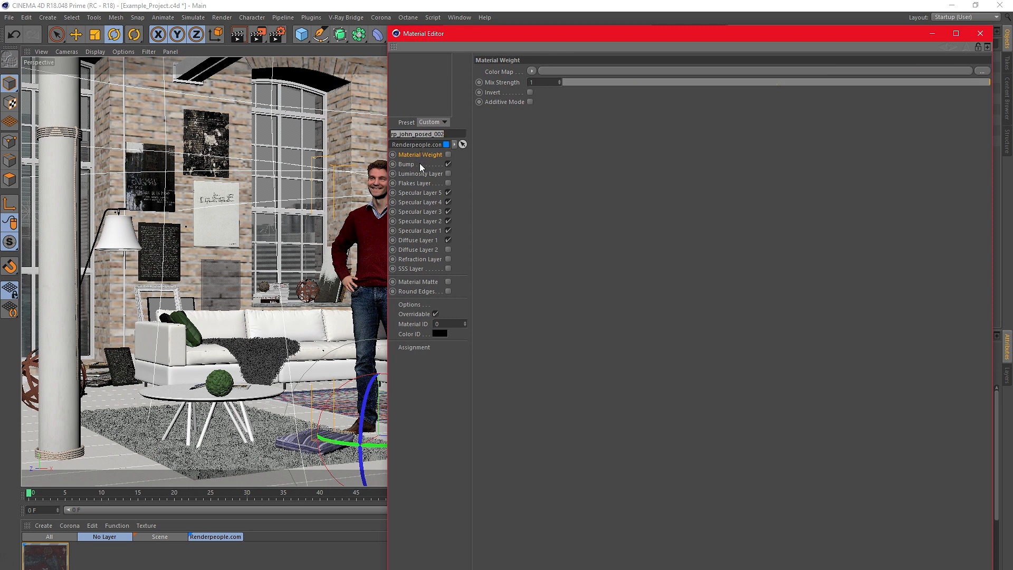
Check John's material Bump, Diffuse Layer 1 and Specular Layer 1 texture links.
{"action": "left_click", "coordinate": [406, 165]}
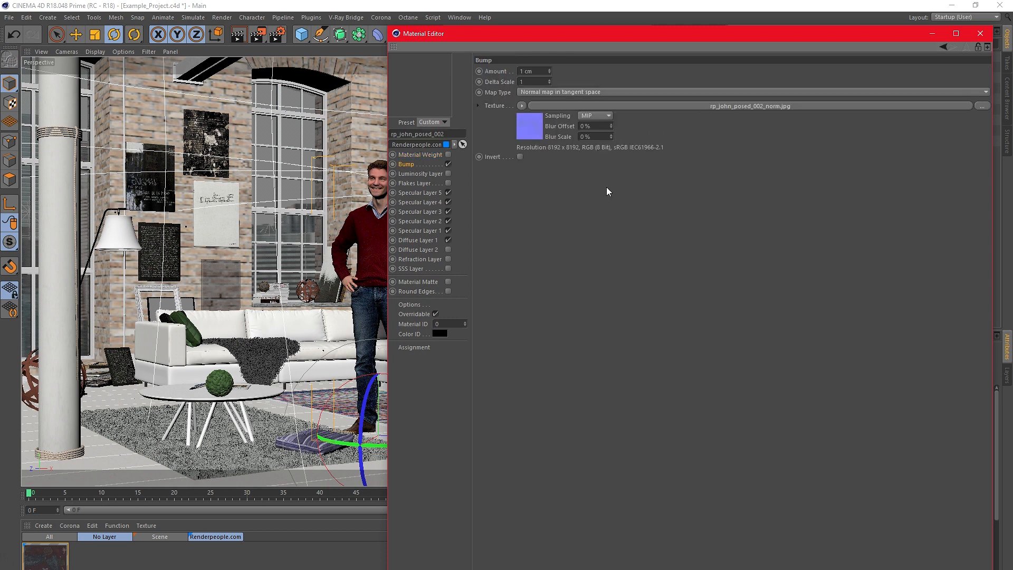
{"action": "left_click", "coordinate": [418, 239]}
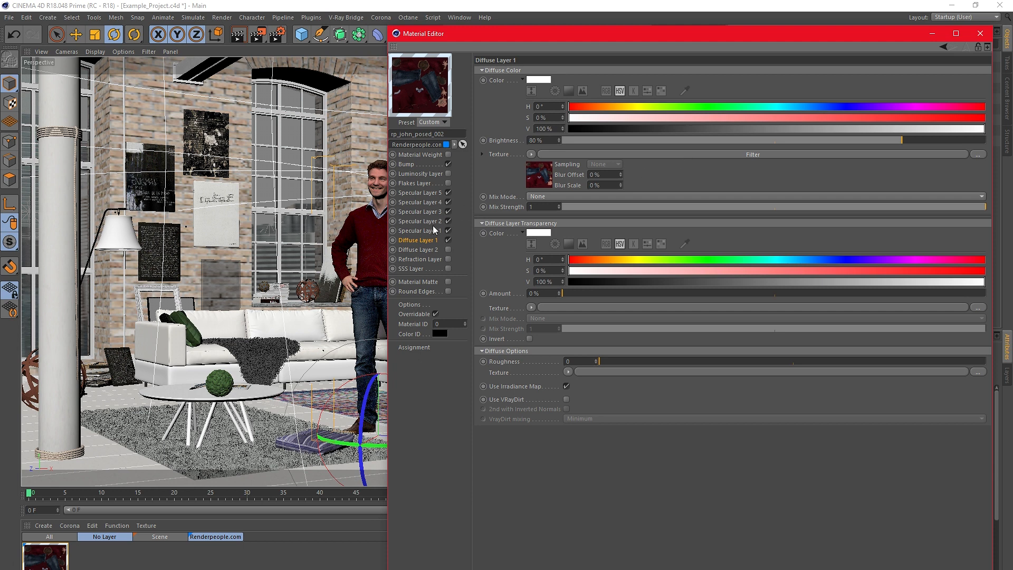
{"action": "left_click", "coordinate": [420, 231]}
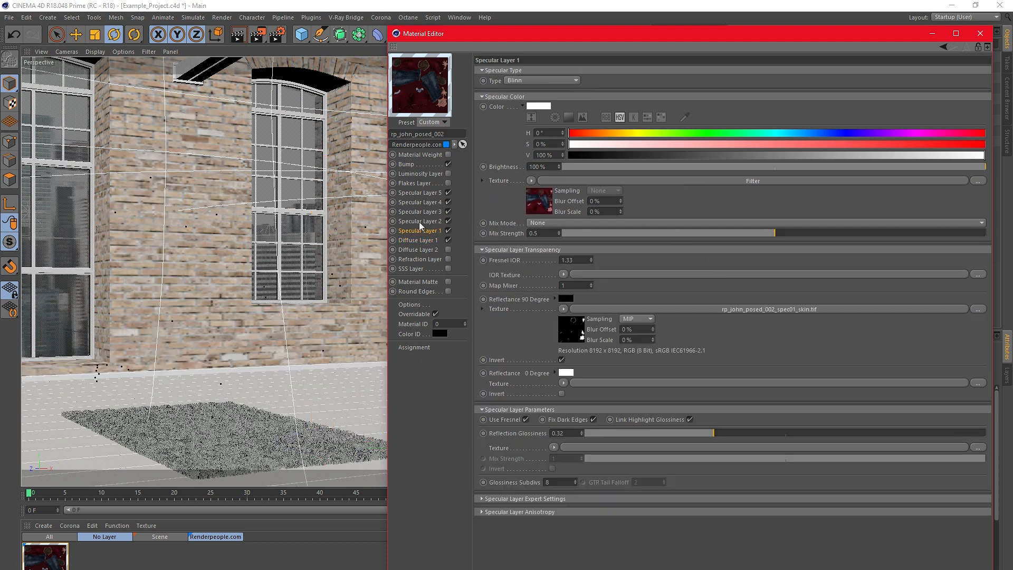
{"action": "left_click", "coordinate": [420, 211]}
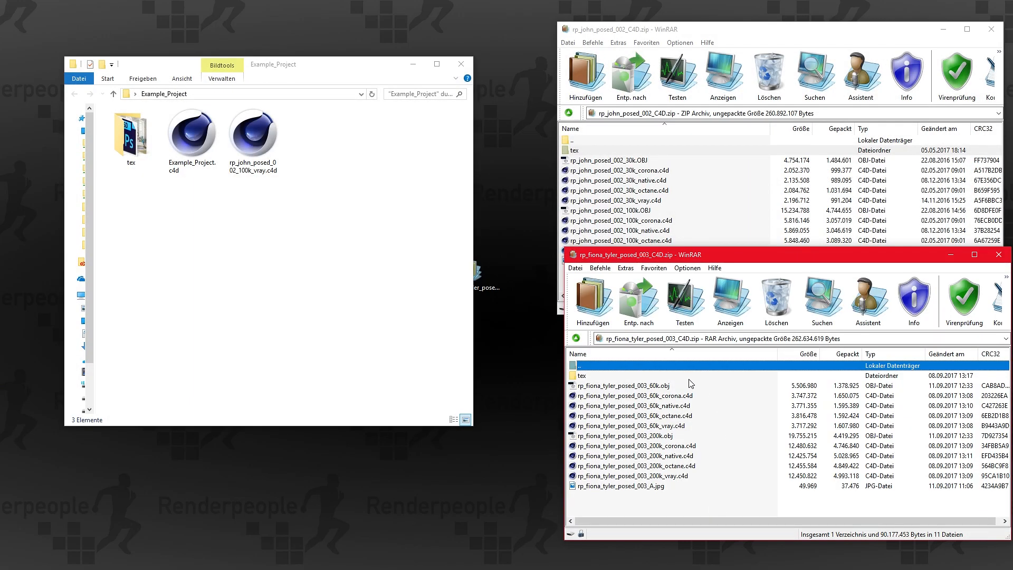
{"action": "mouse_move", "coordinate": [649, 475]}
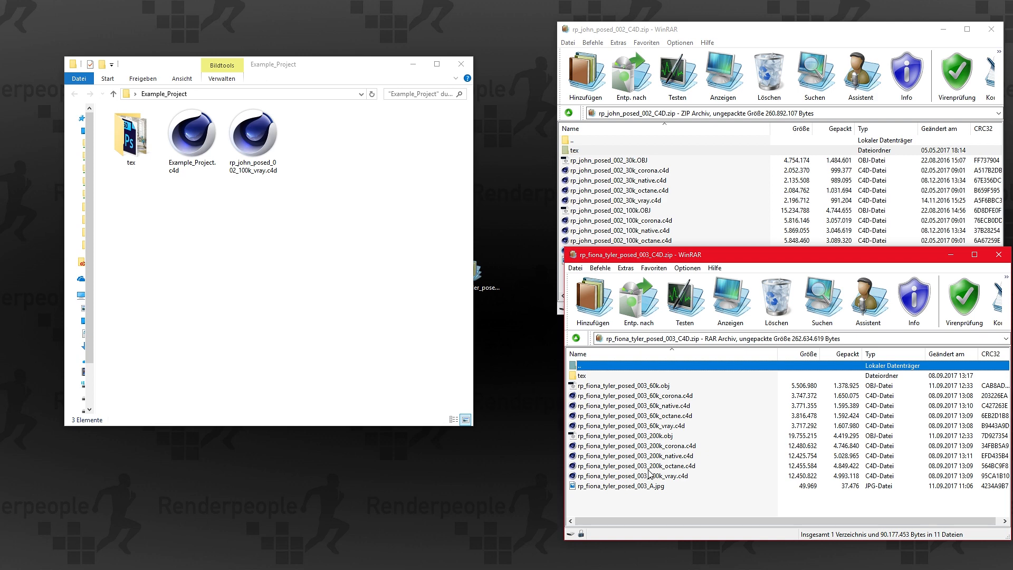
Select the Fiona archive's tex folder and 200k_vray.c4d and extract them.
{"action": "left_click", "coordinate": [630, 476]}
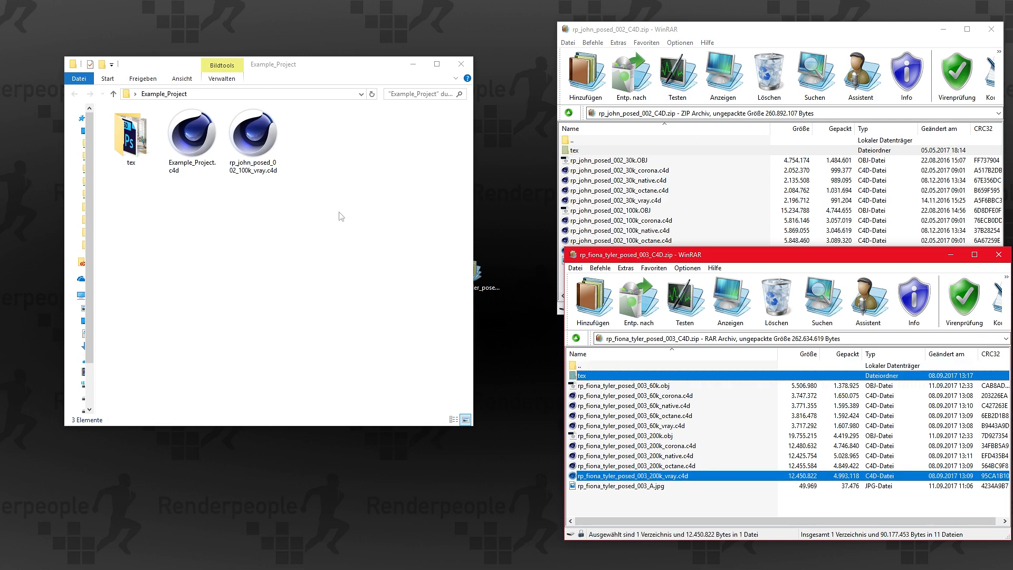
{"action": "left_click", "coordinate": [638, 301]}
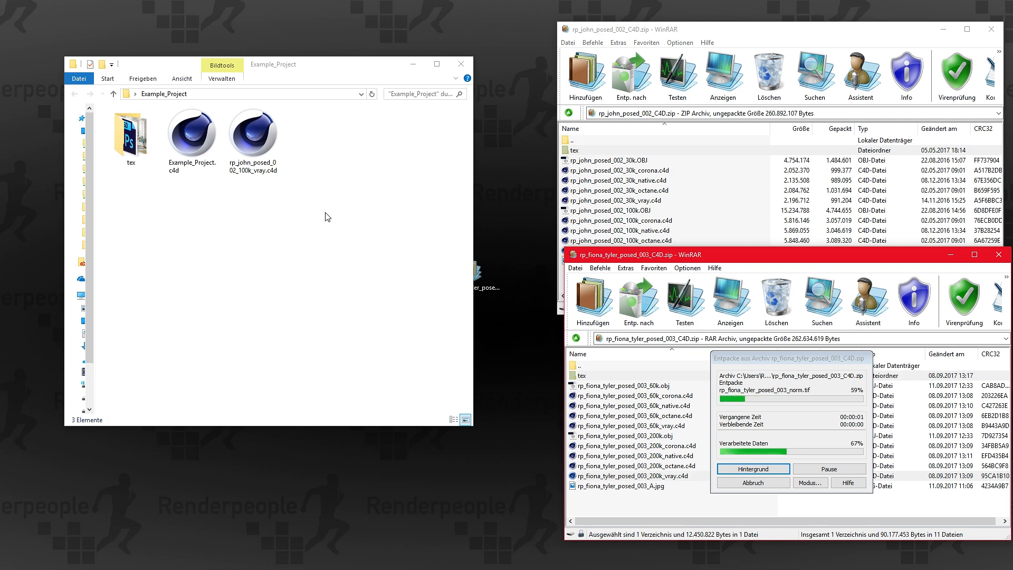